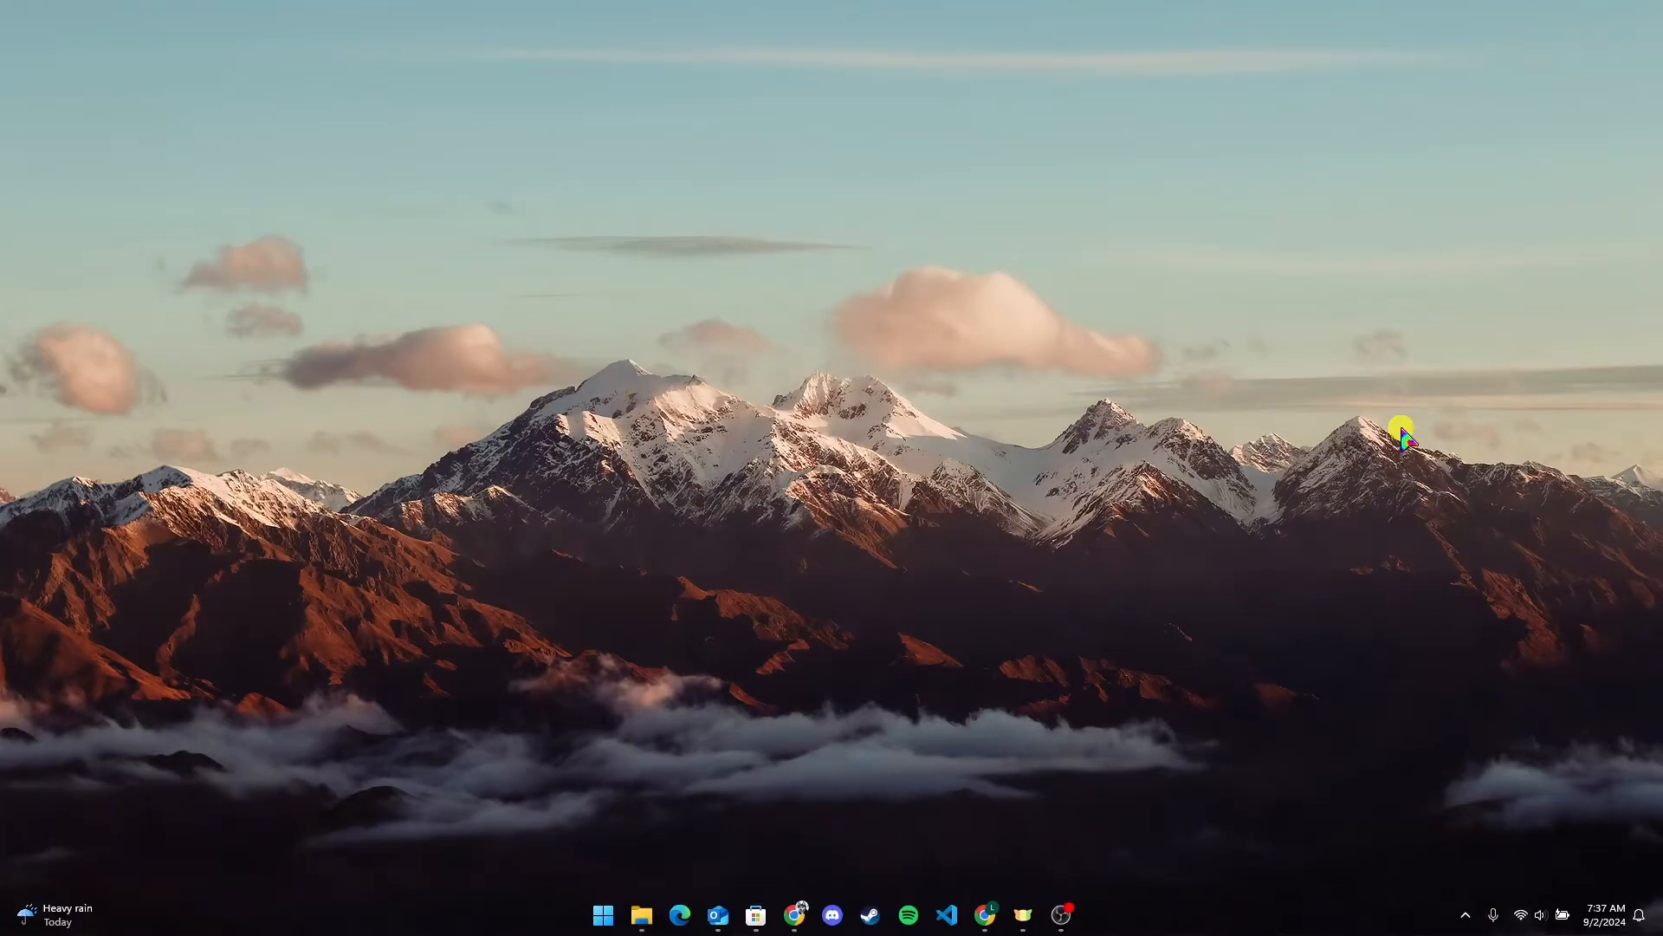
- Launch the browser and navigate to uptodown.com via the address bar
left_click(1528, 913)
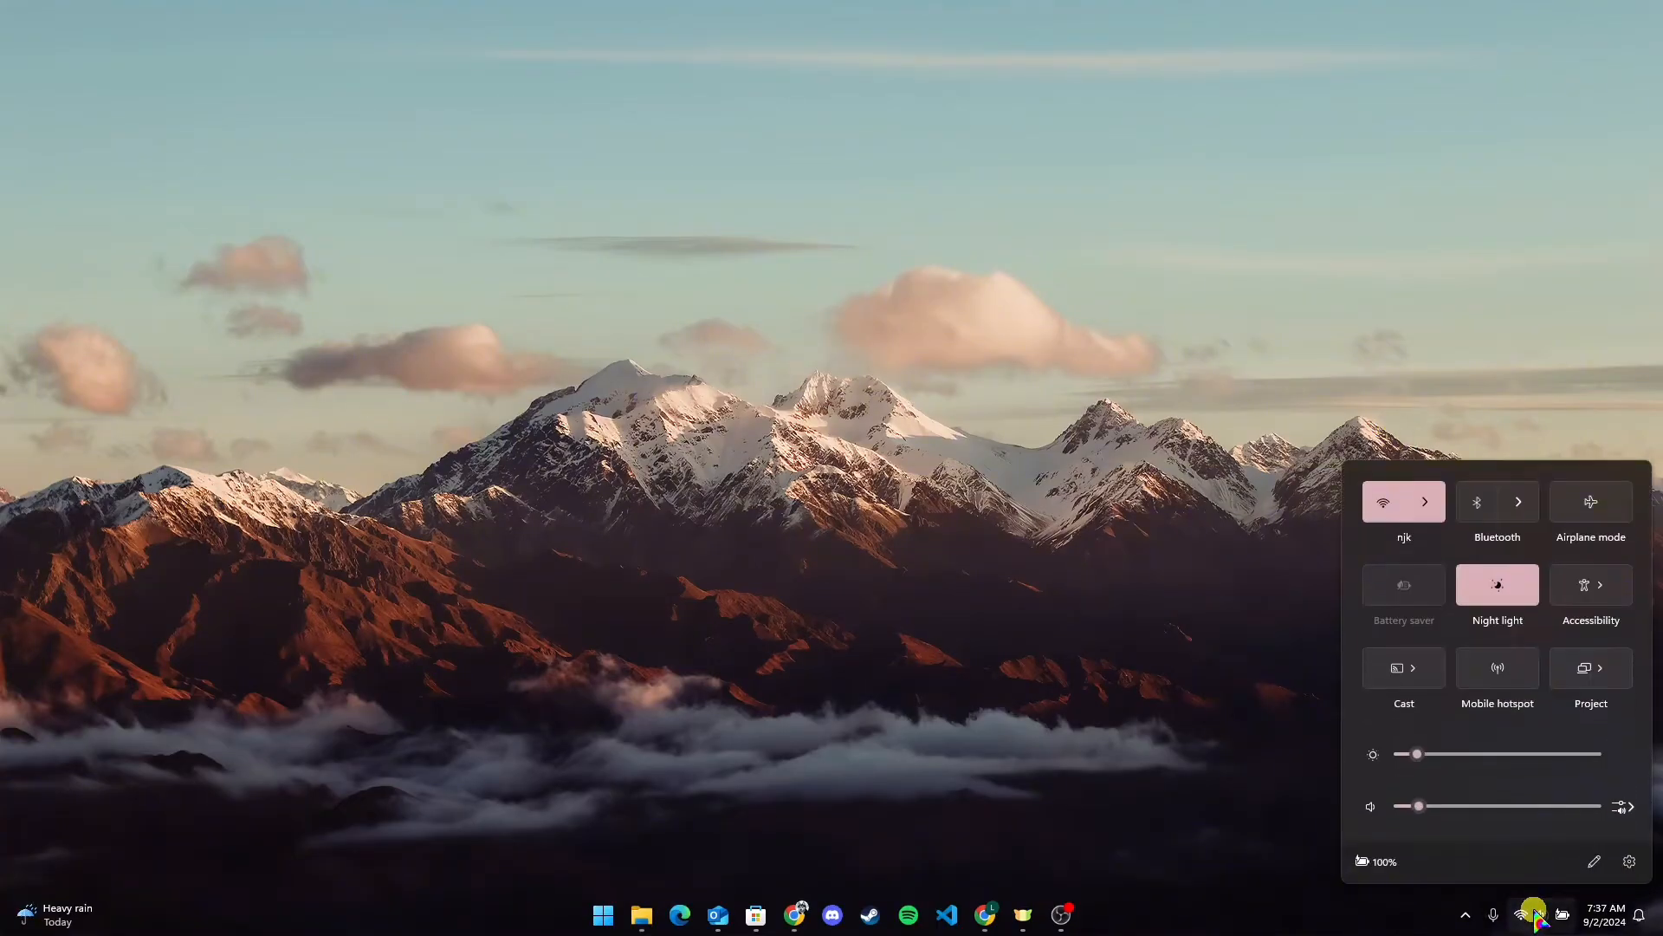
left_click(1175, 844)
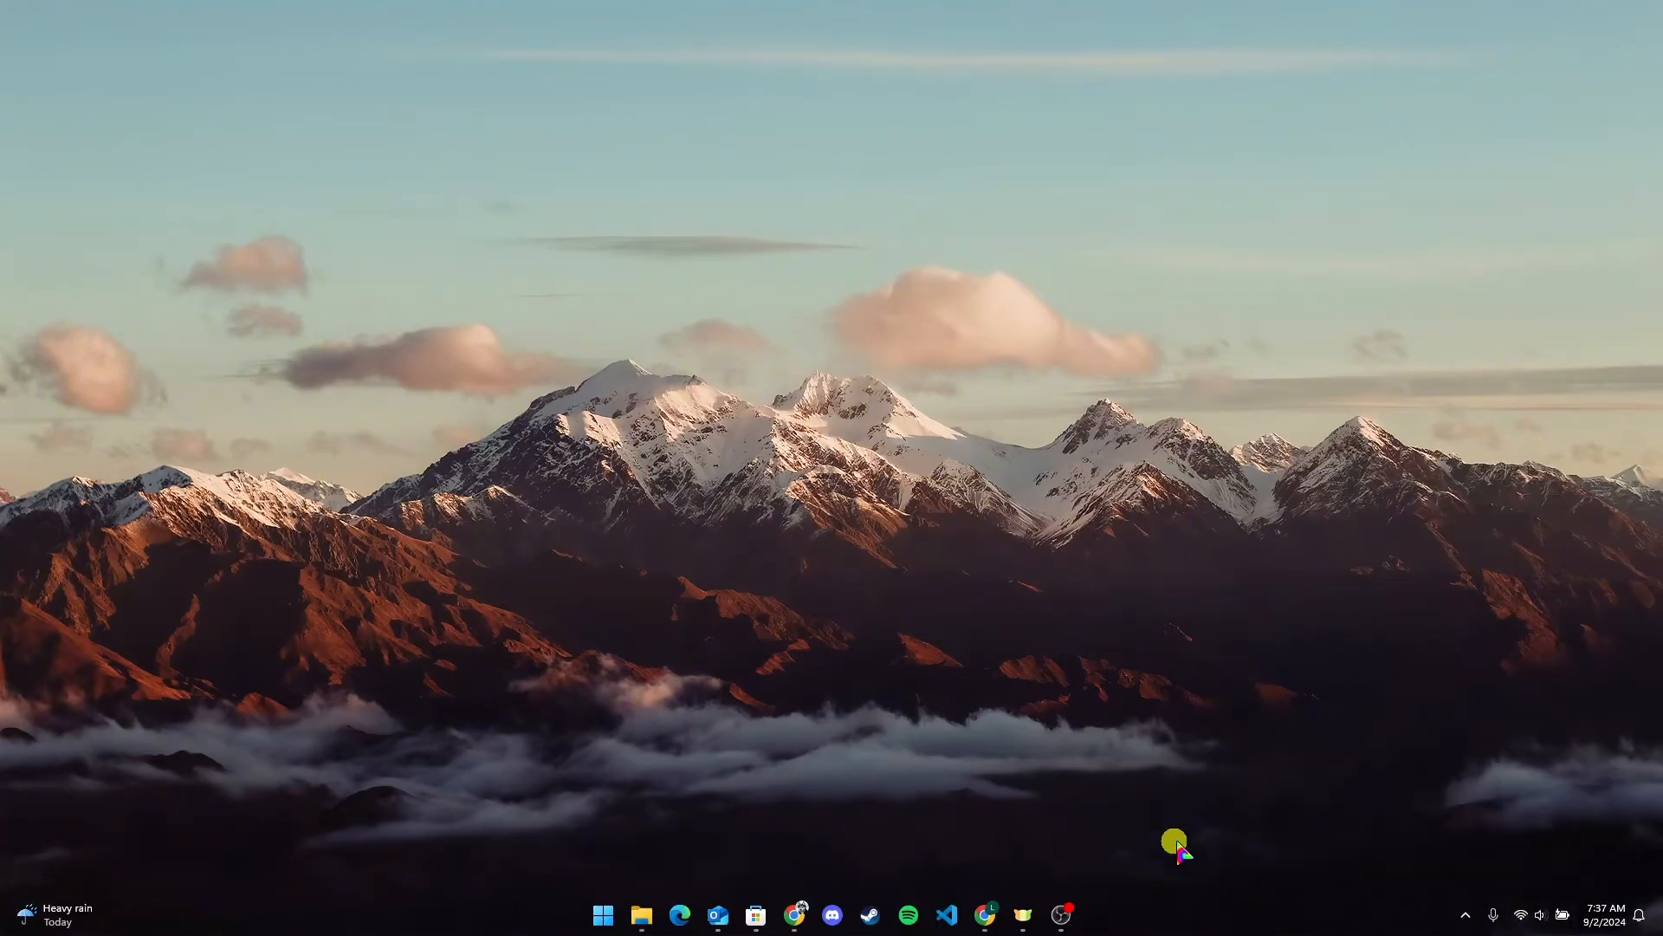
mouse_move(997, 858)
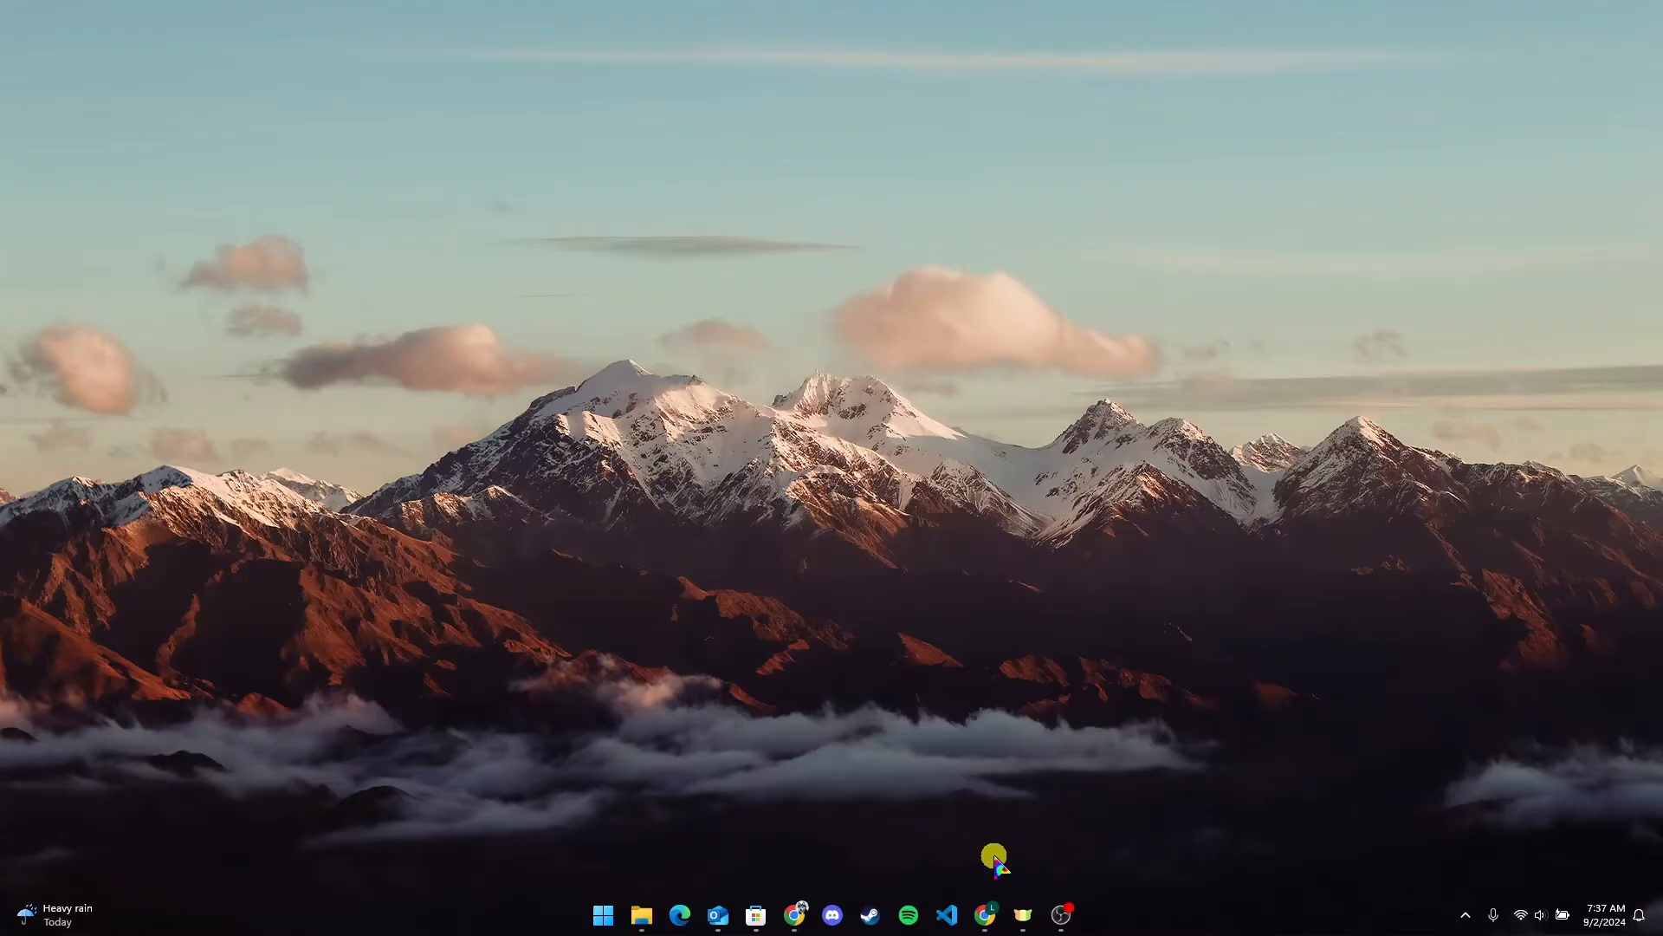
left_click(985, 913)
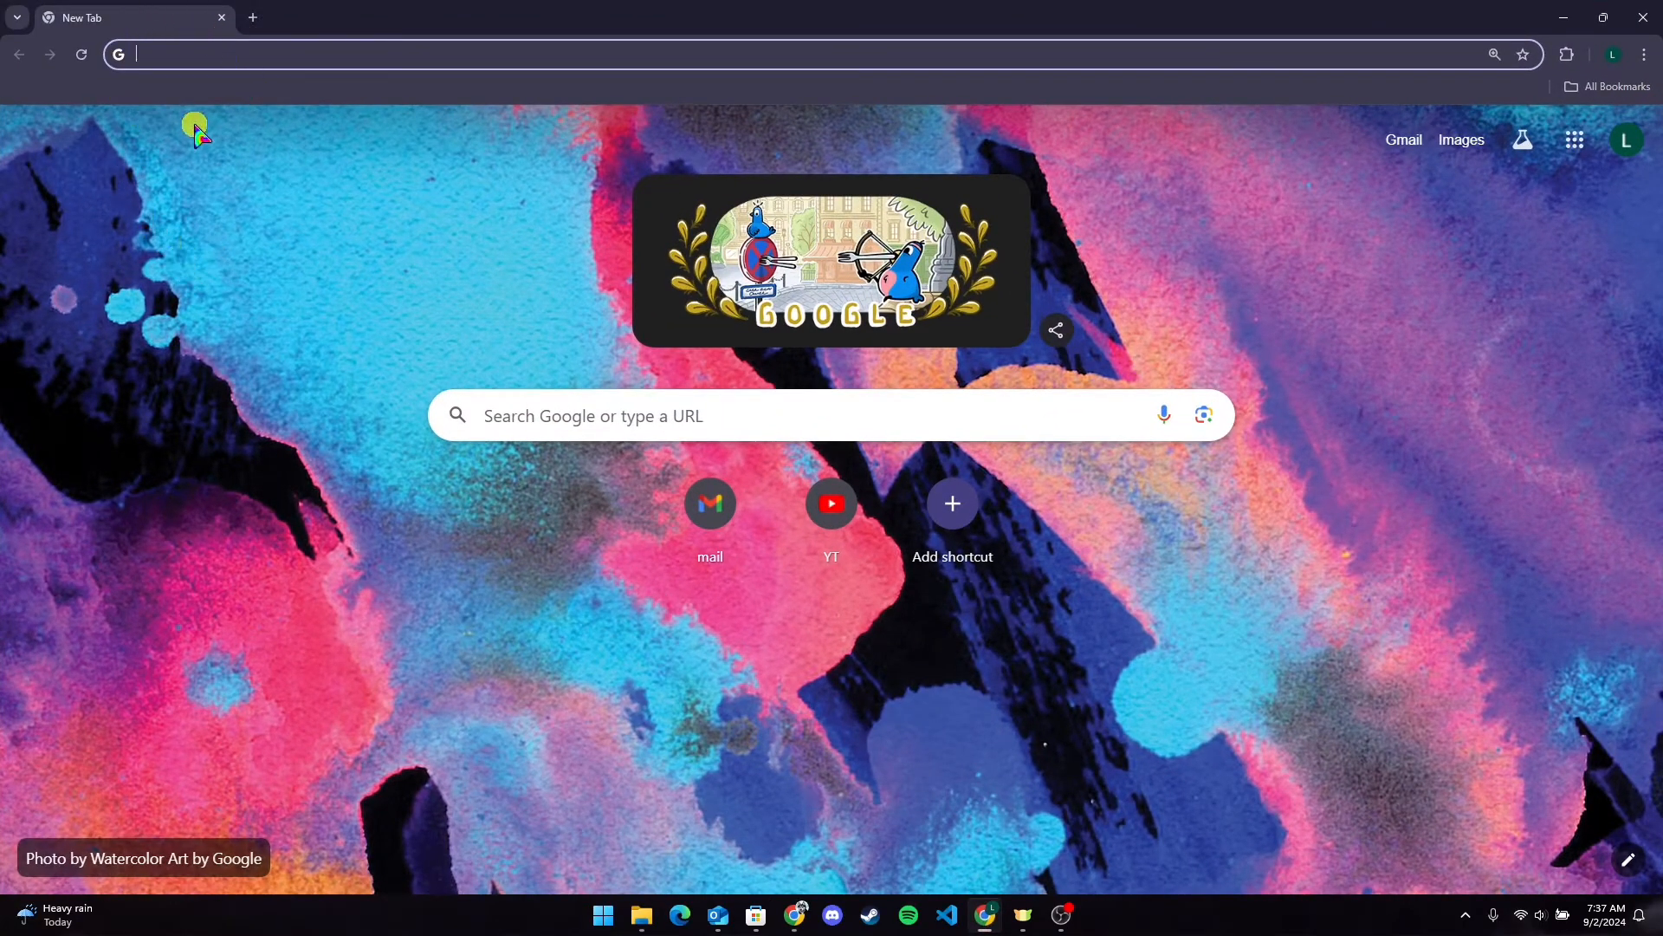
type("uo")
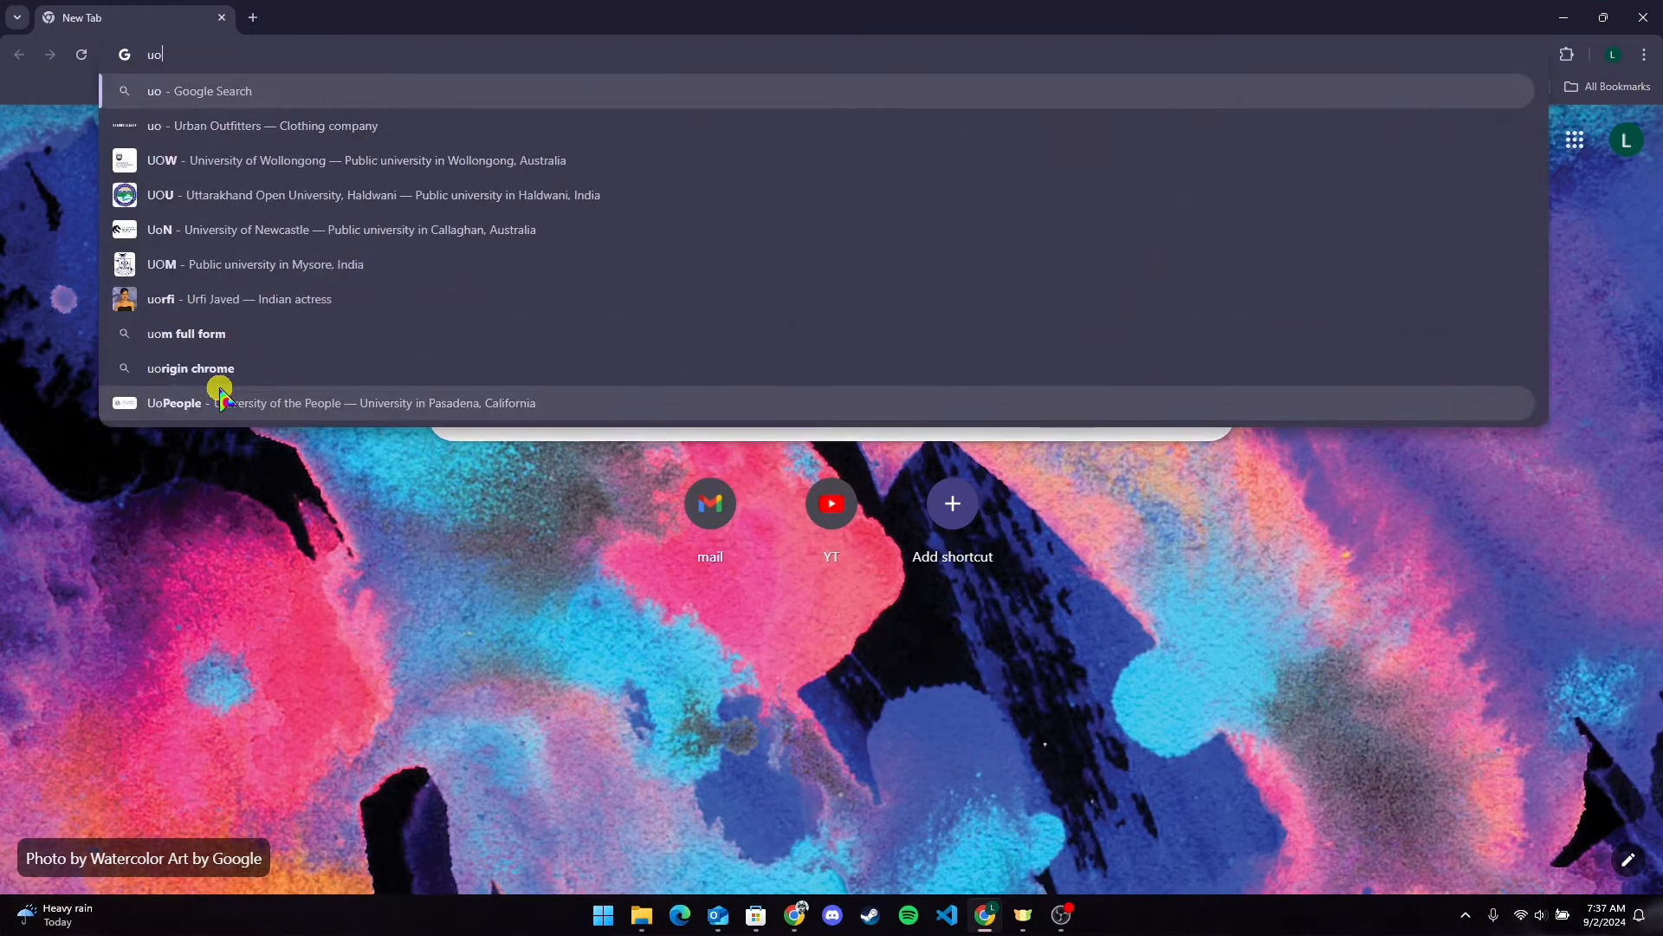
type("ptodown.com")
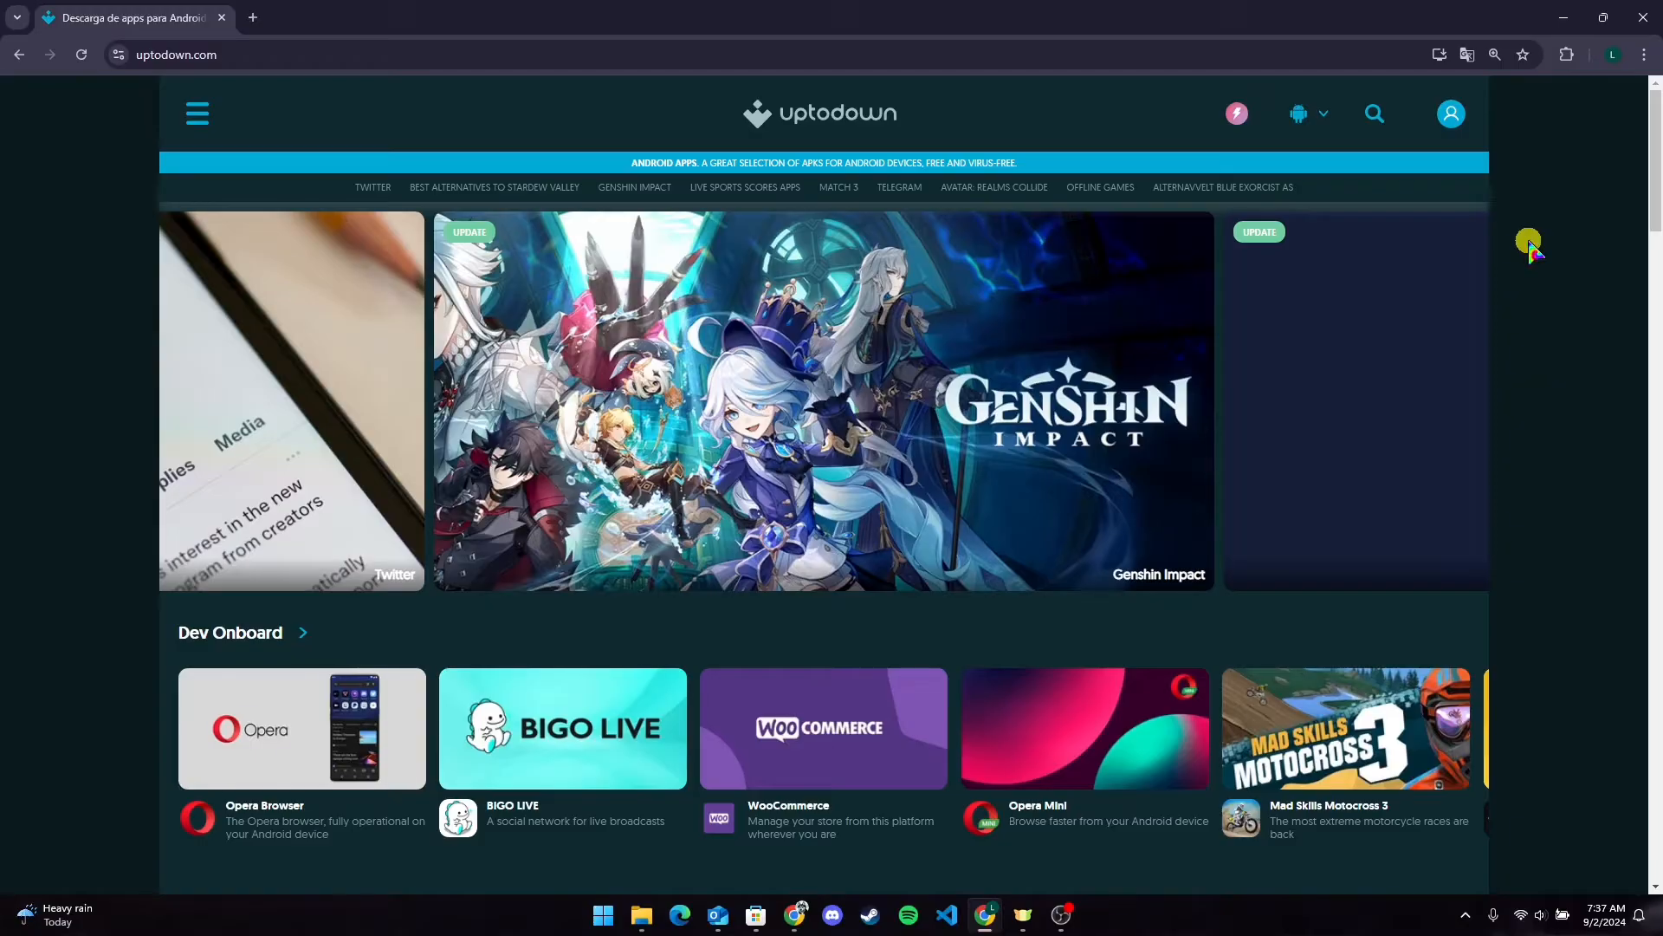
mouse_move(1380, 114)
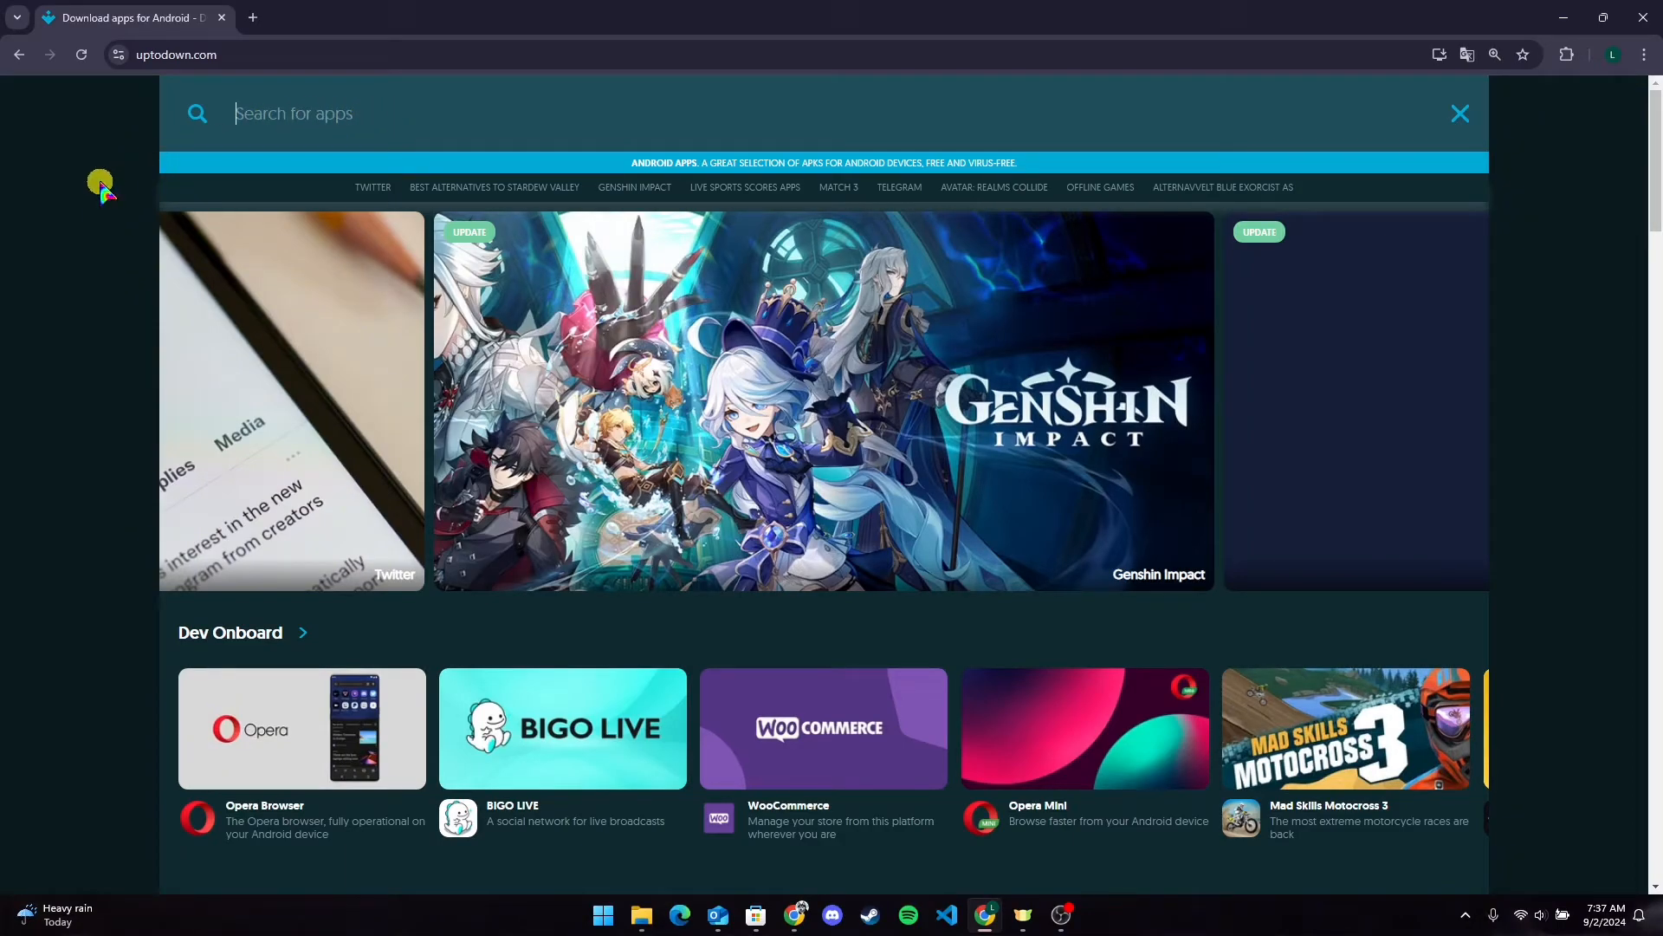
- Search Uptodown for 'ale' and land on the Amazon Alexa Android page
type("ale")
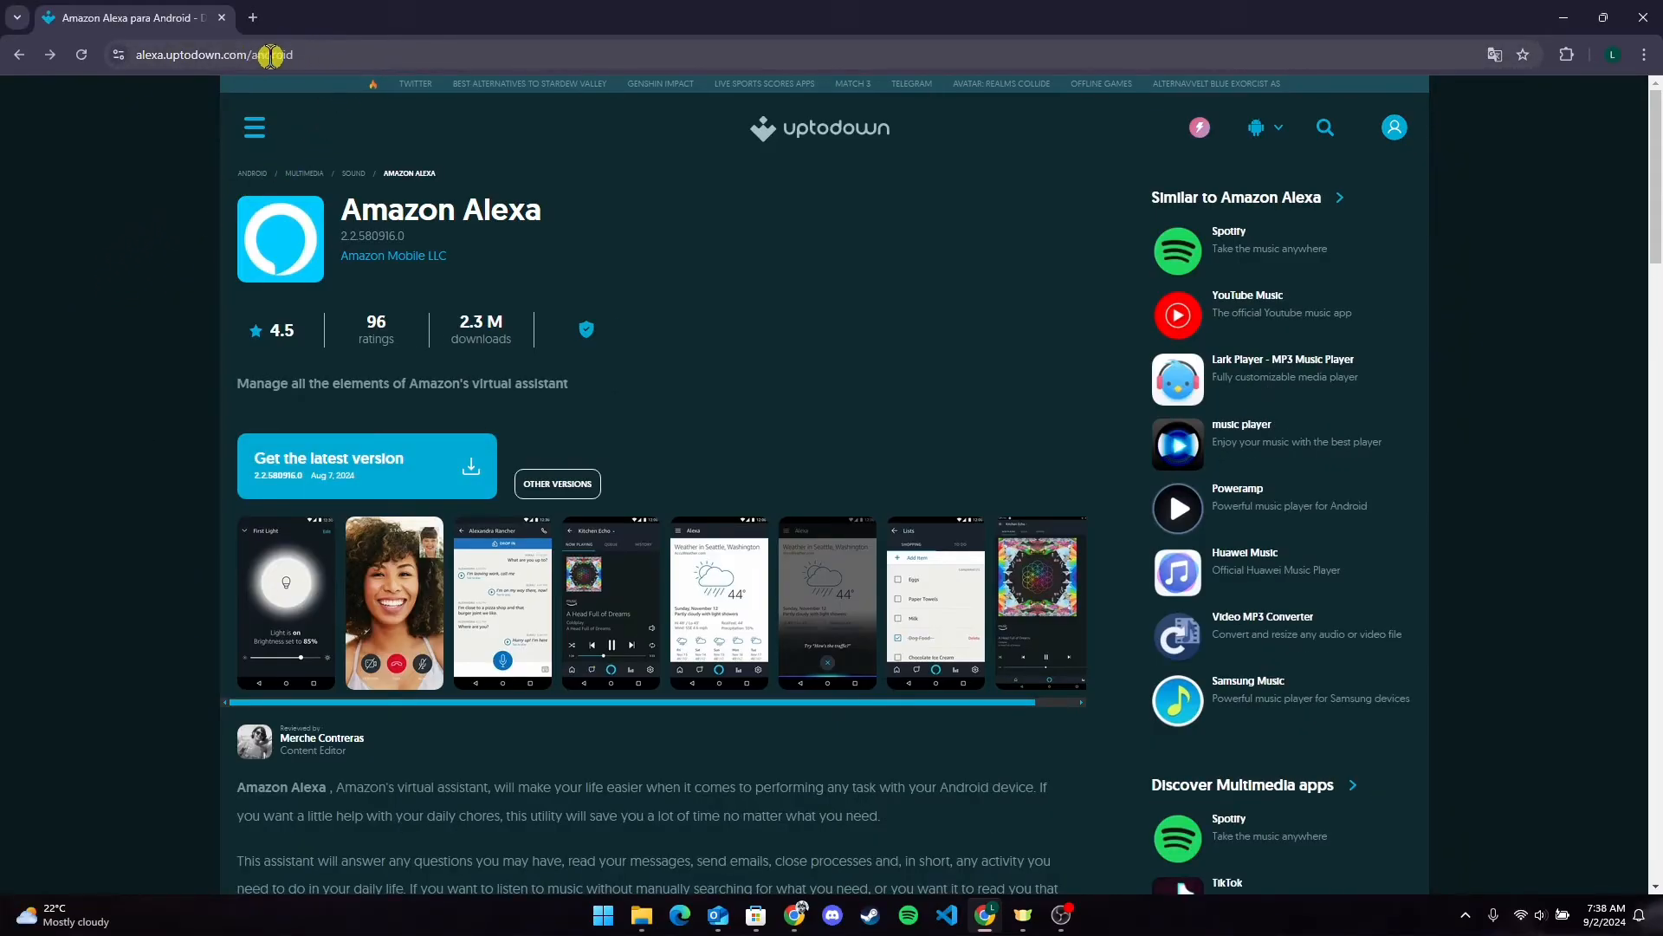
- Change the URL's trailing 'android' to 'windows' to reach the Alexa for Windows page
left_click(216, 53)
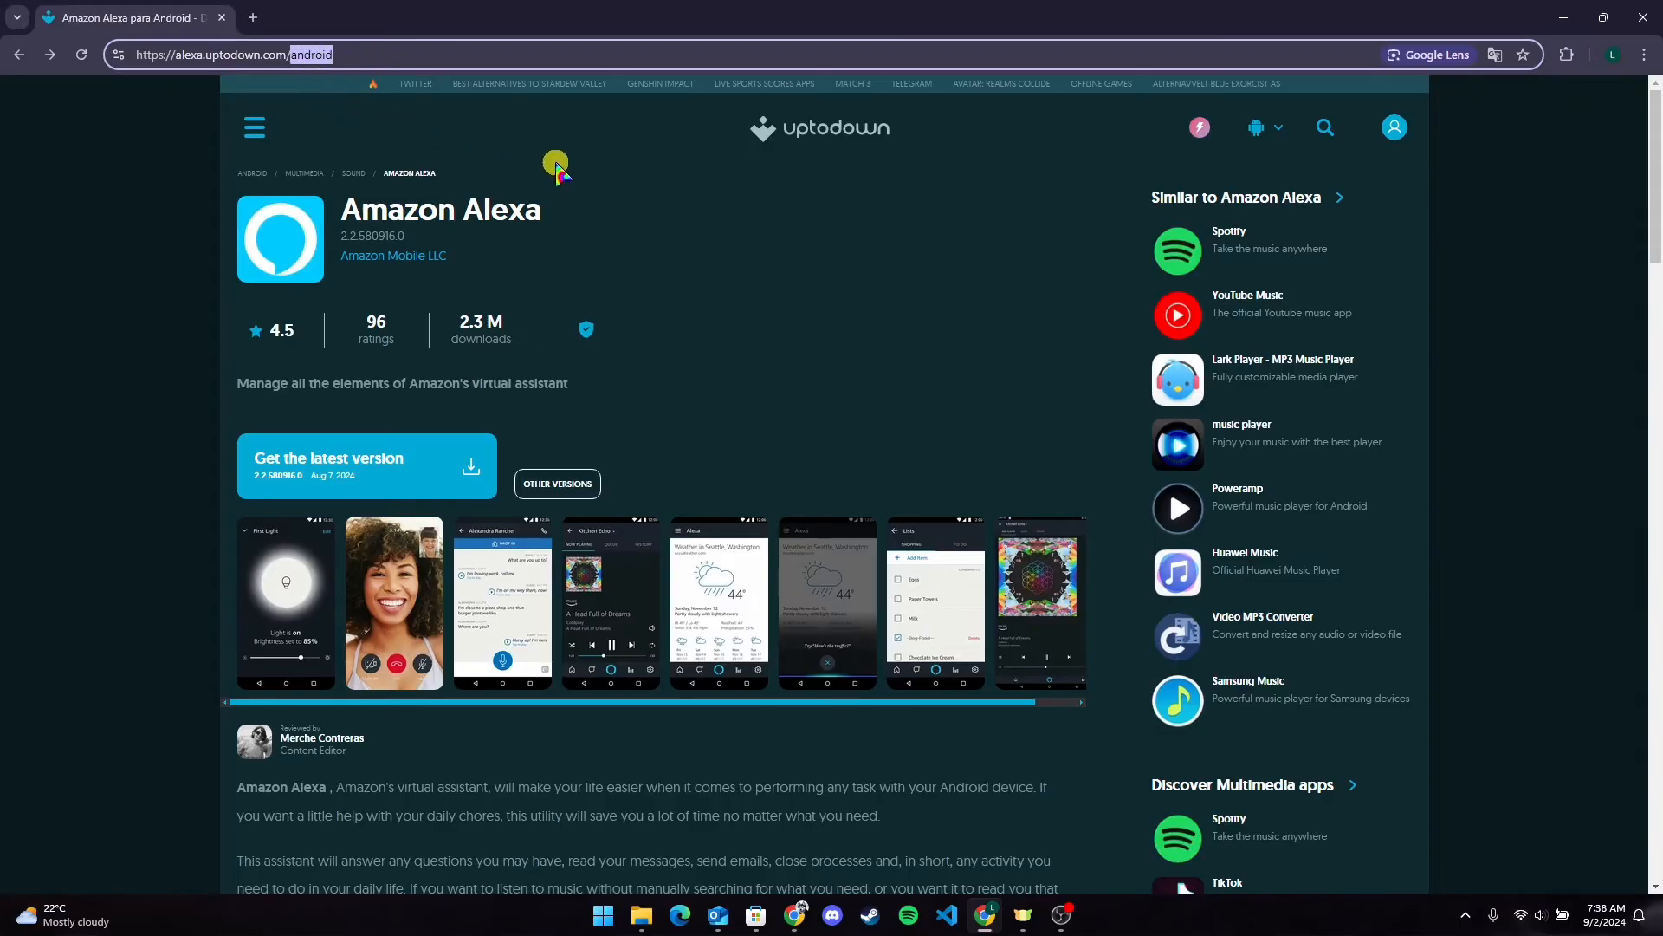
type("wi")
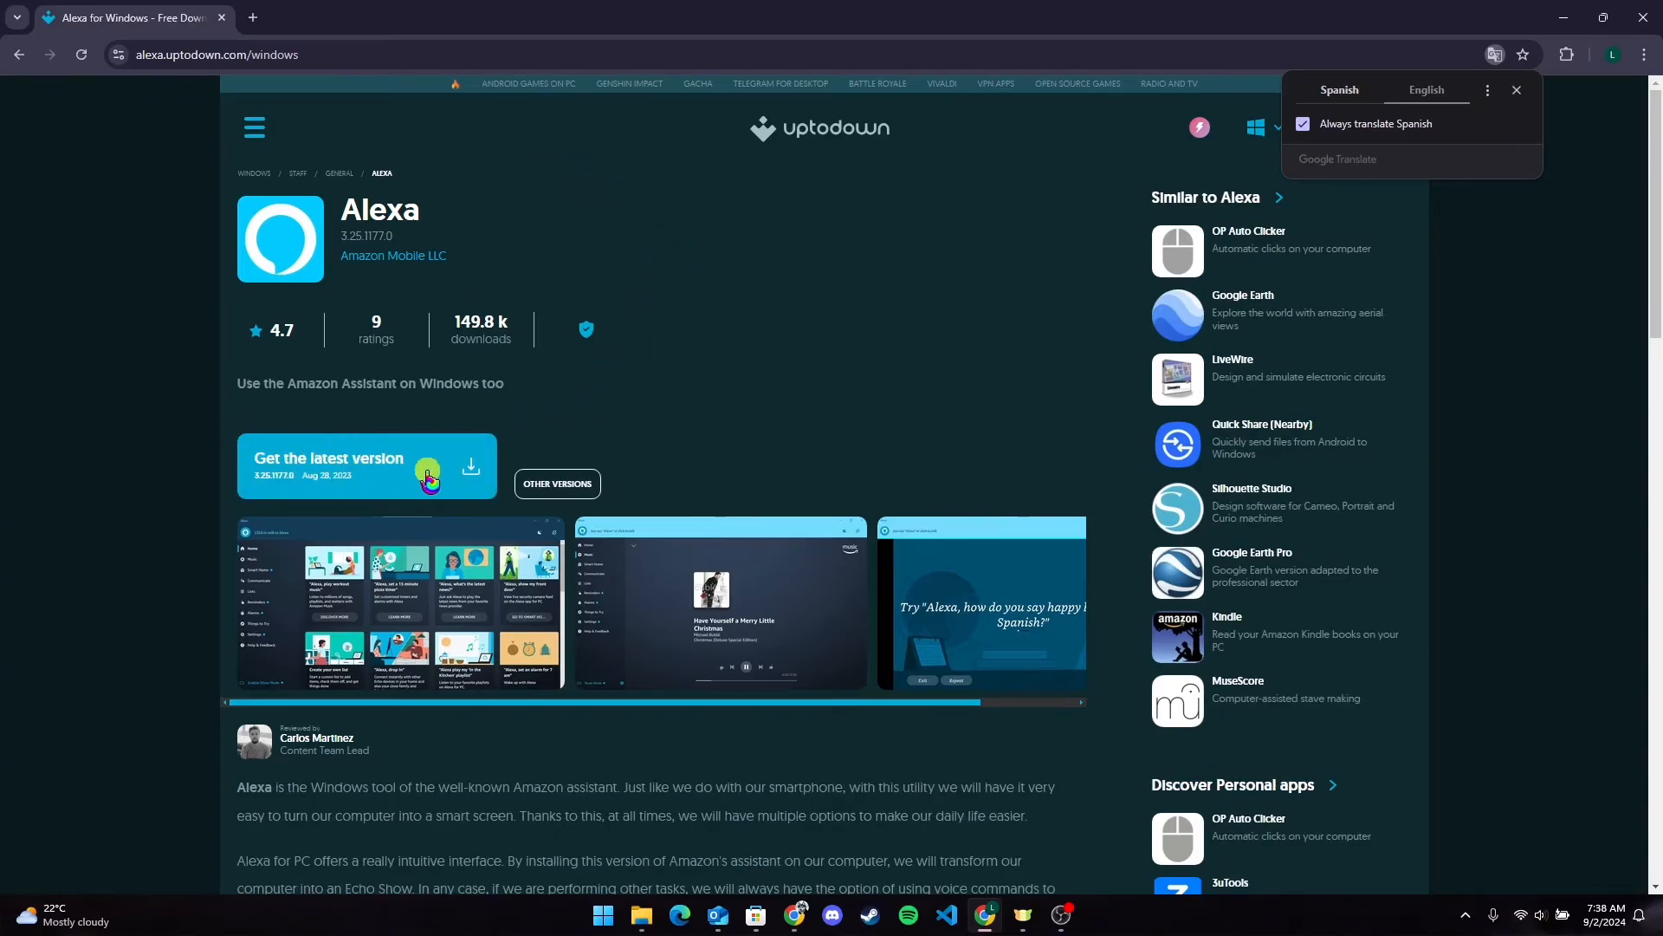
- Get the latest Alexa 3.25.1177.0 version and start the 92.08 MB APPXBUNDLE download
left_click(391, 468)
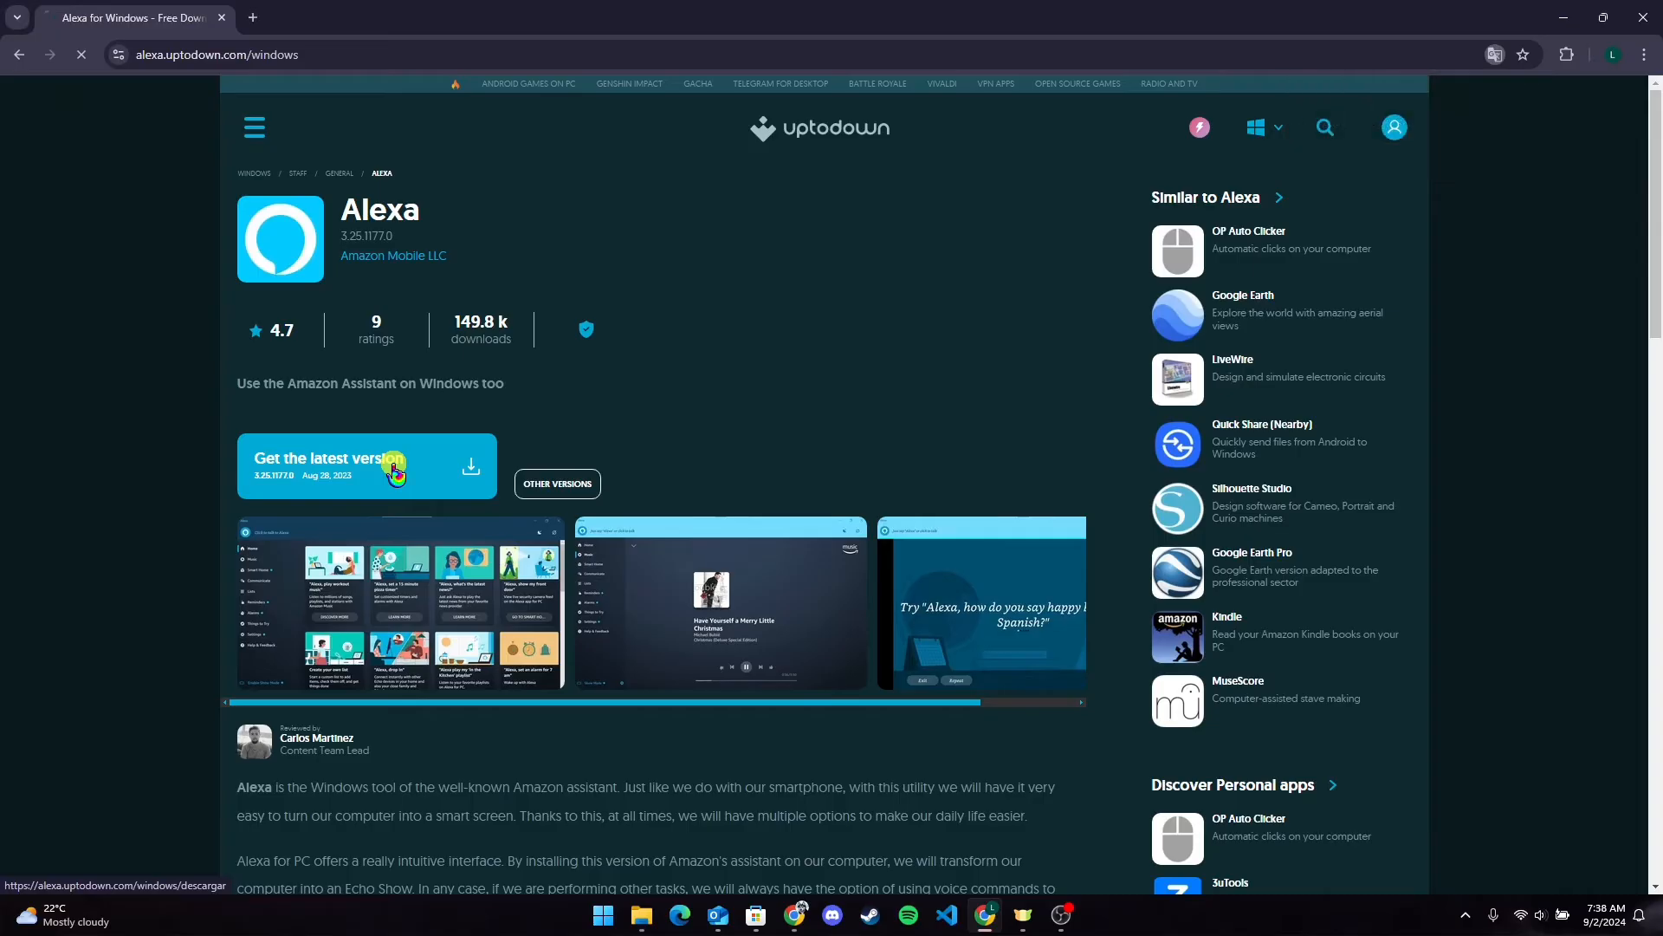
left_click(367, 465)
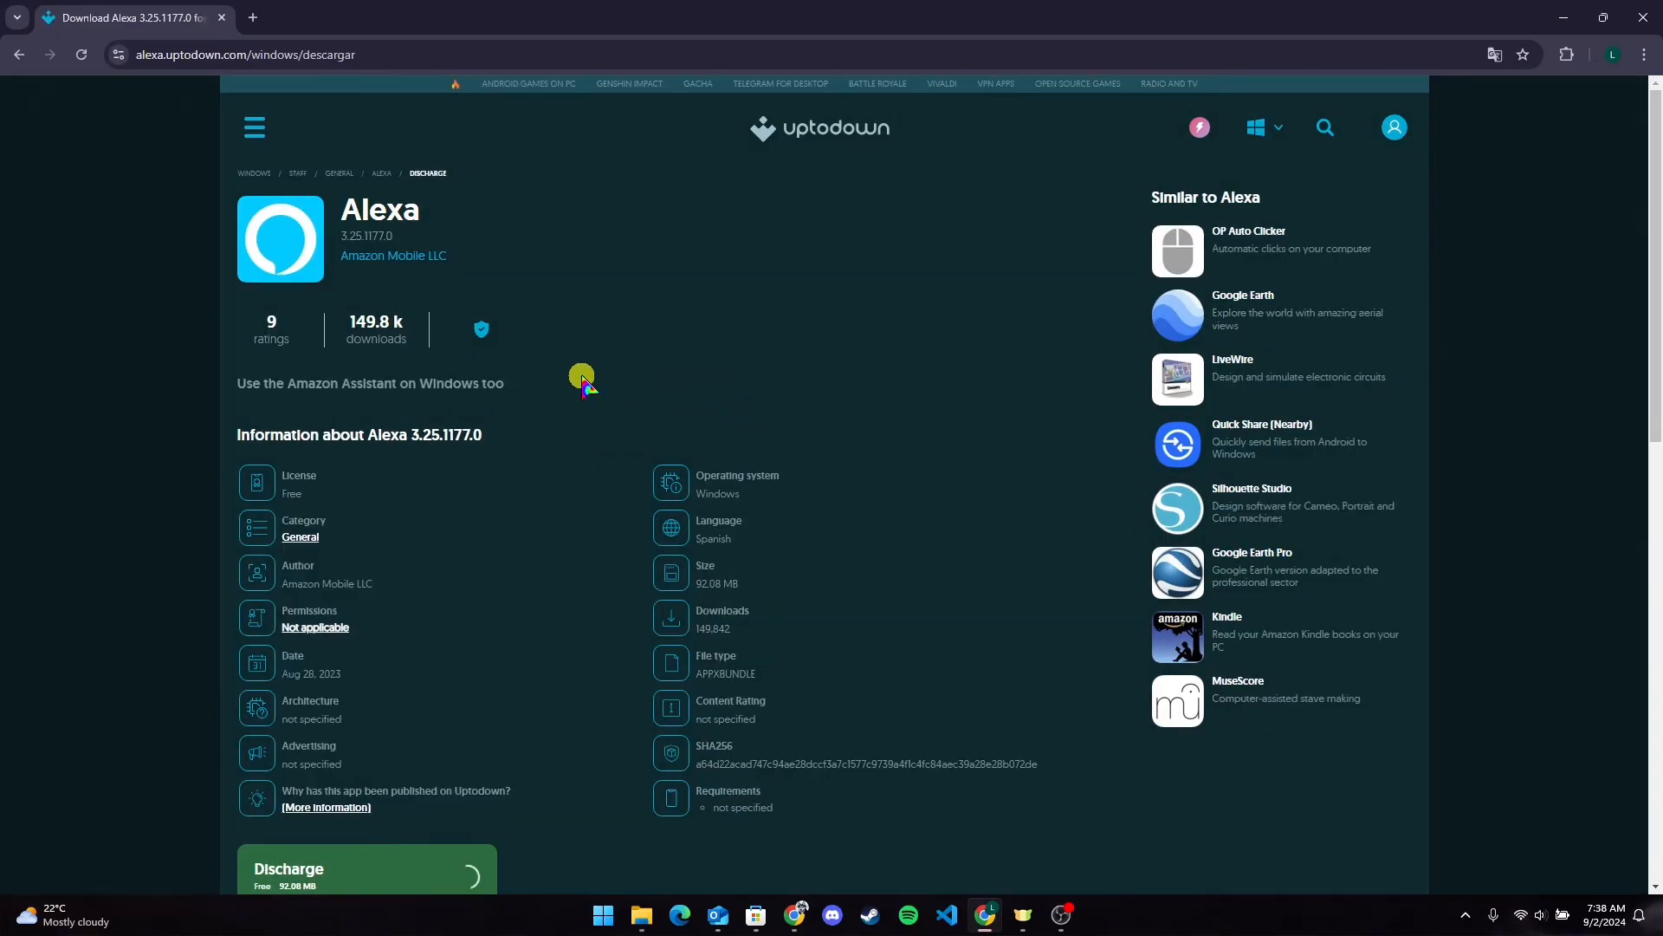
scroll("down", 3)
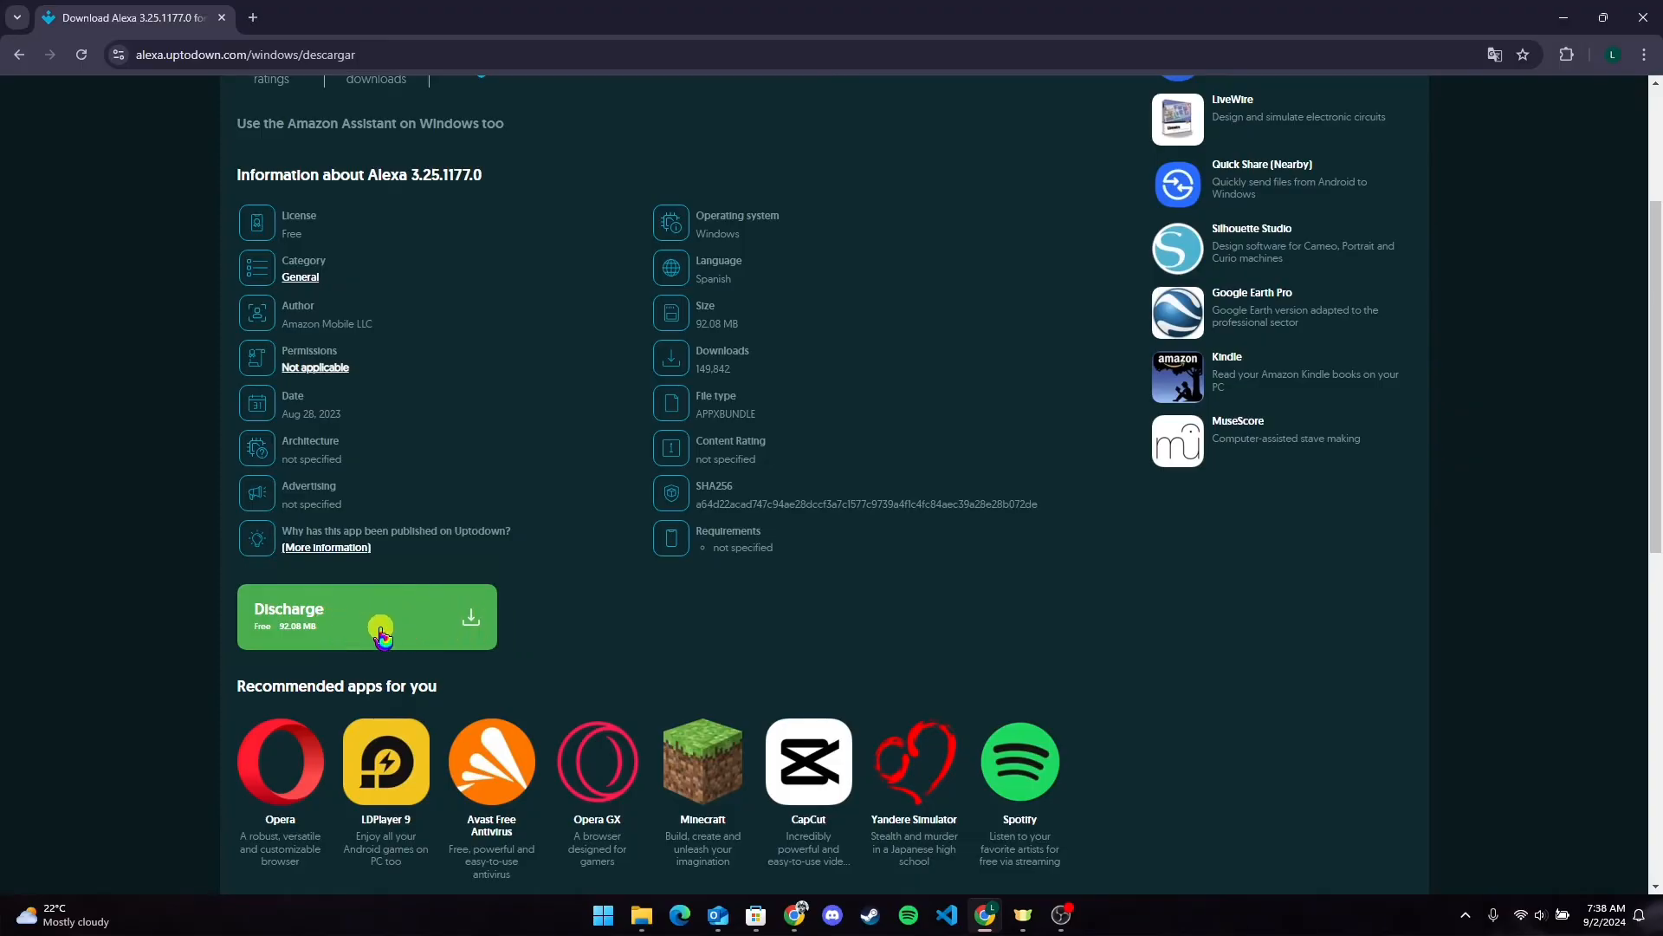
left_click(382, 631)
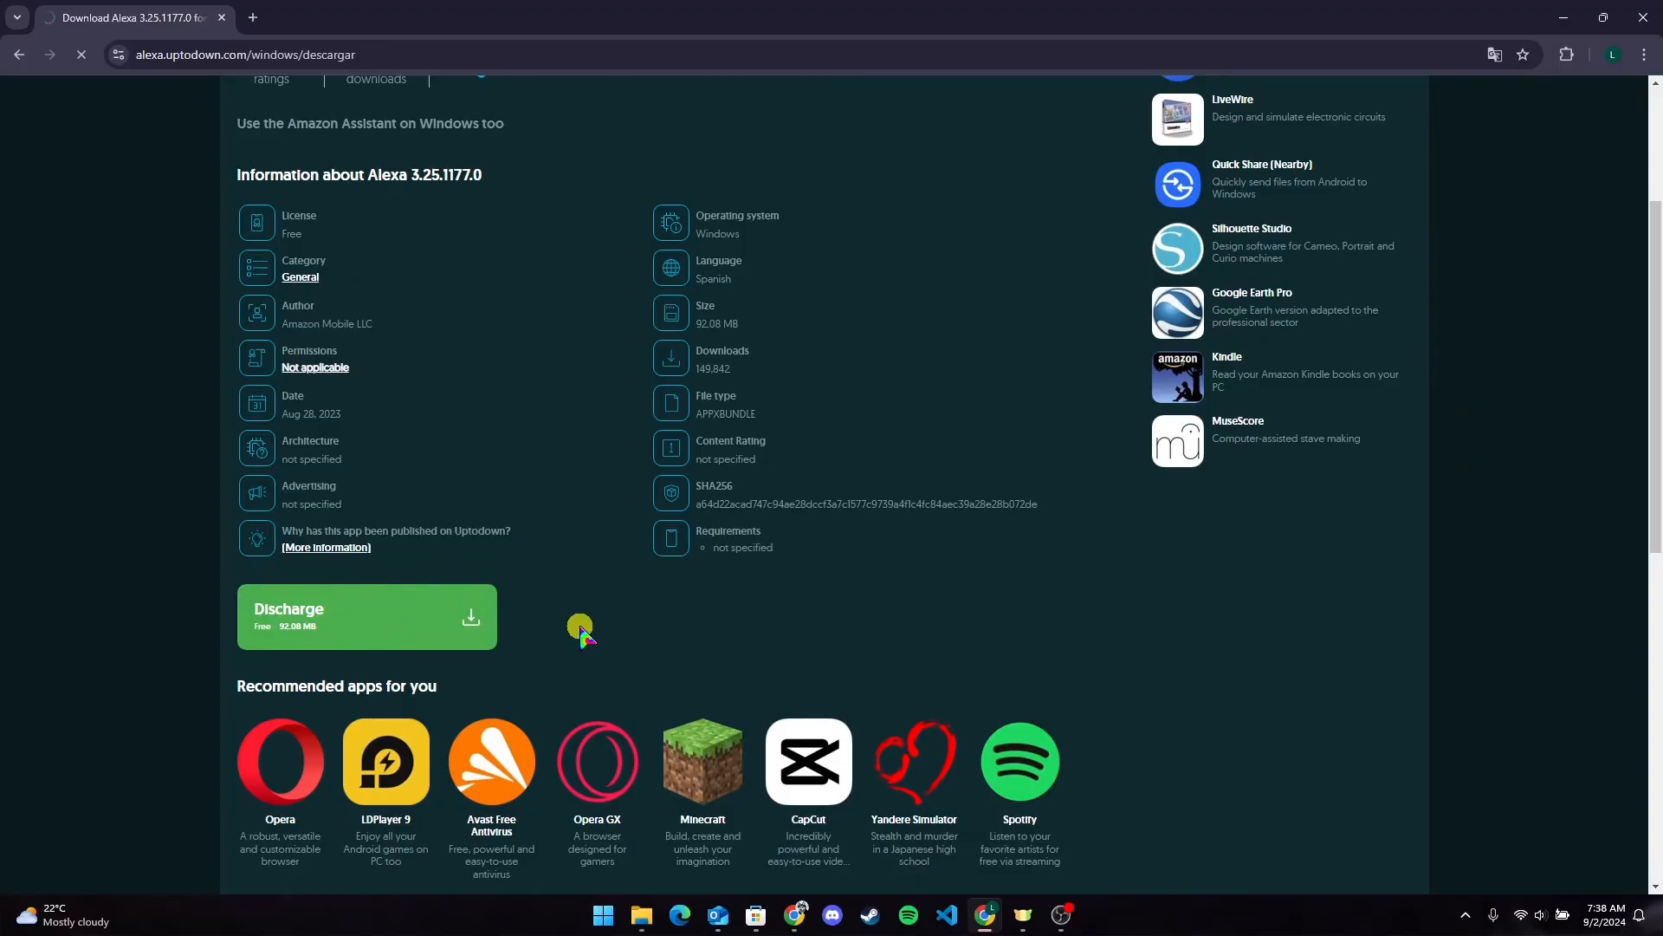
left_click(367, 617)
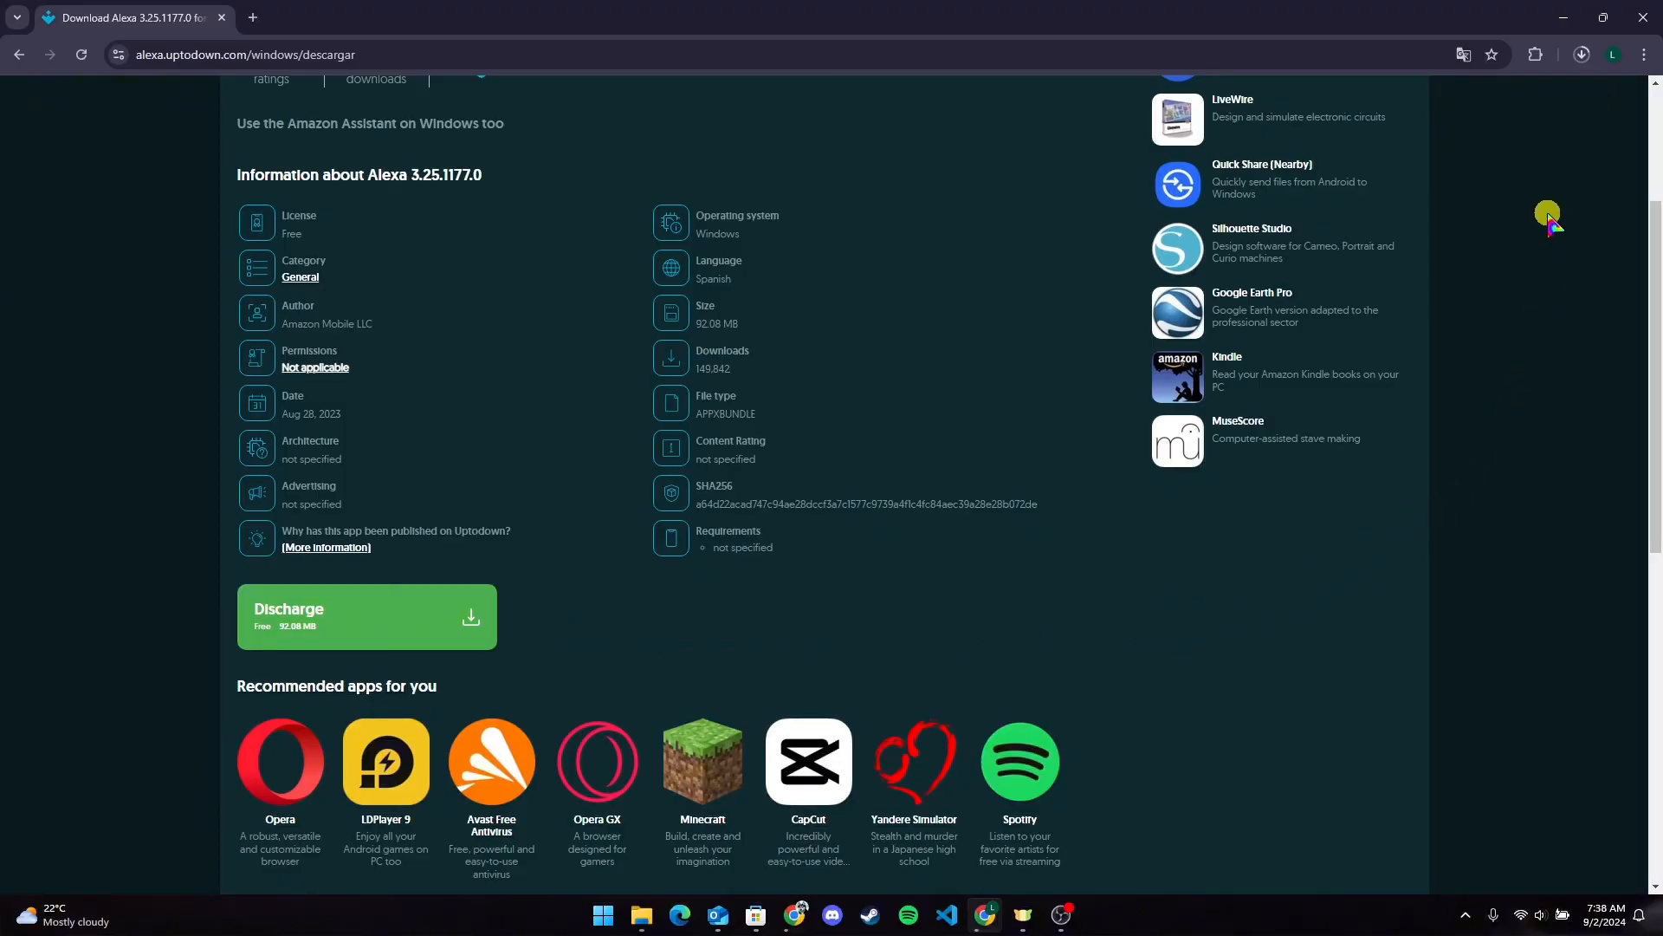
- Show Chrome's recent downloads with alexa-3-25-1177-0.appxbundle finished at 92.1 MB
left_click(1580, 54)
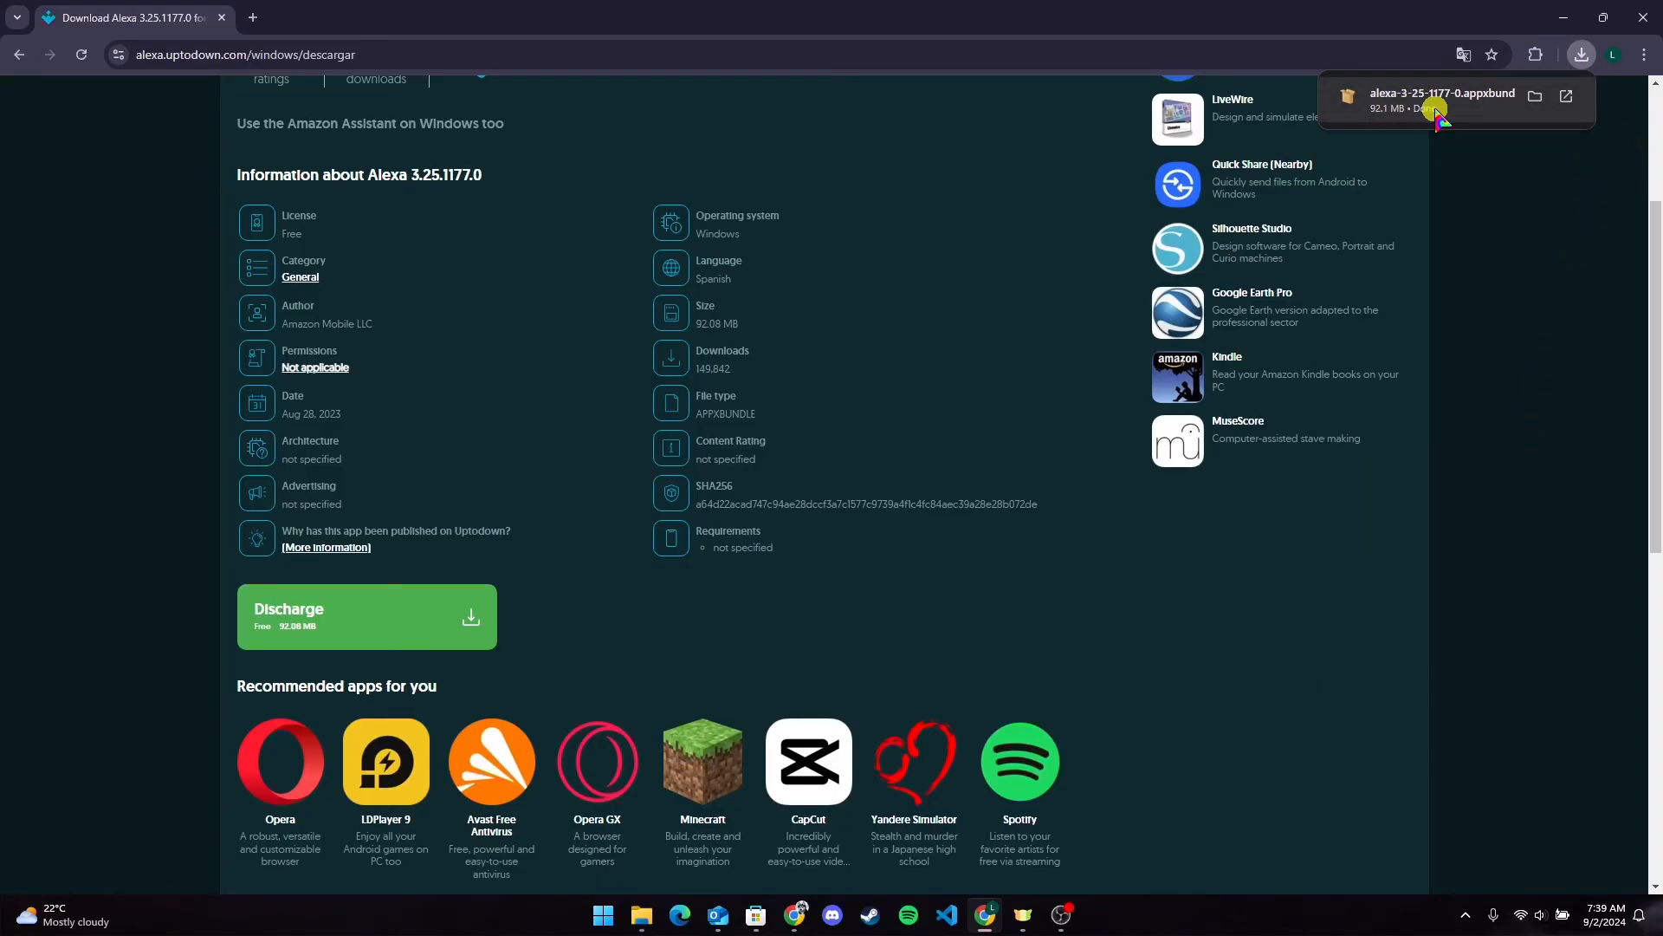
- Launch the downloaded appxbundle in App Installer and begin installing Amazon Alexa 3.25.1177.0
left_click(1434, 111)
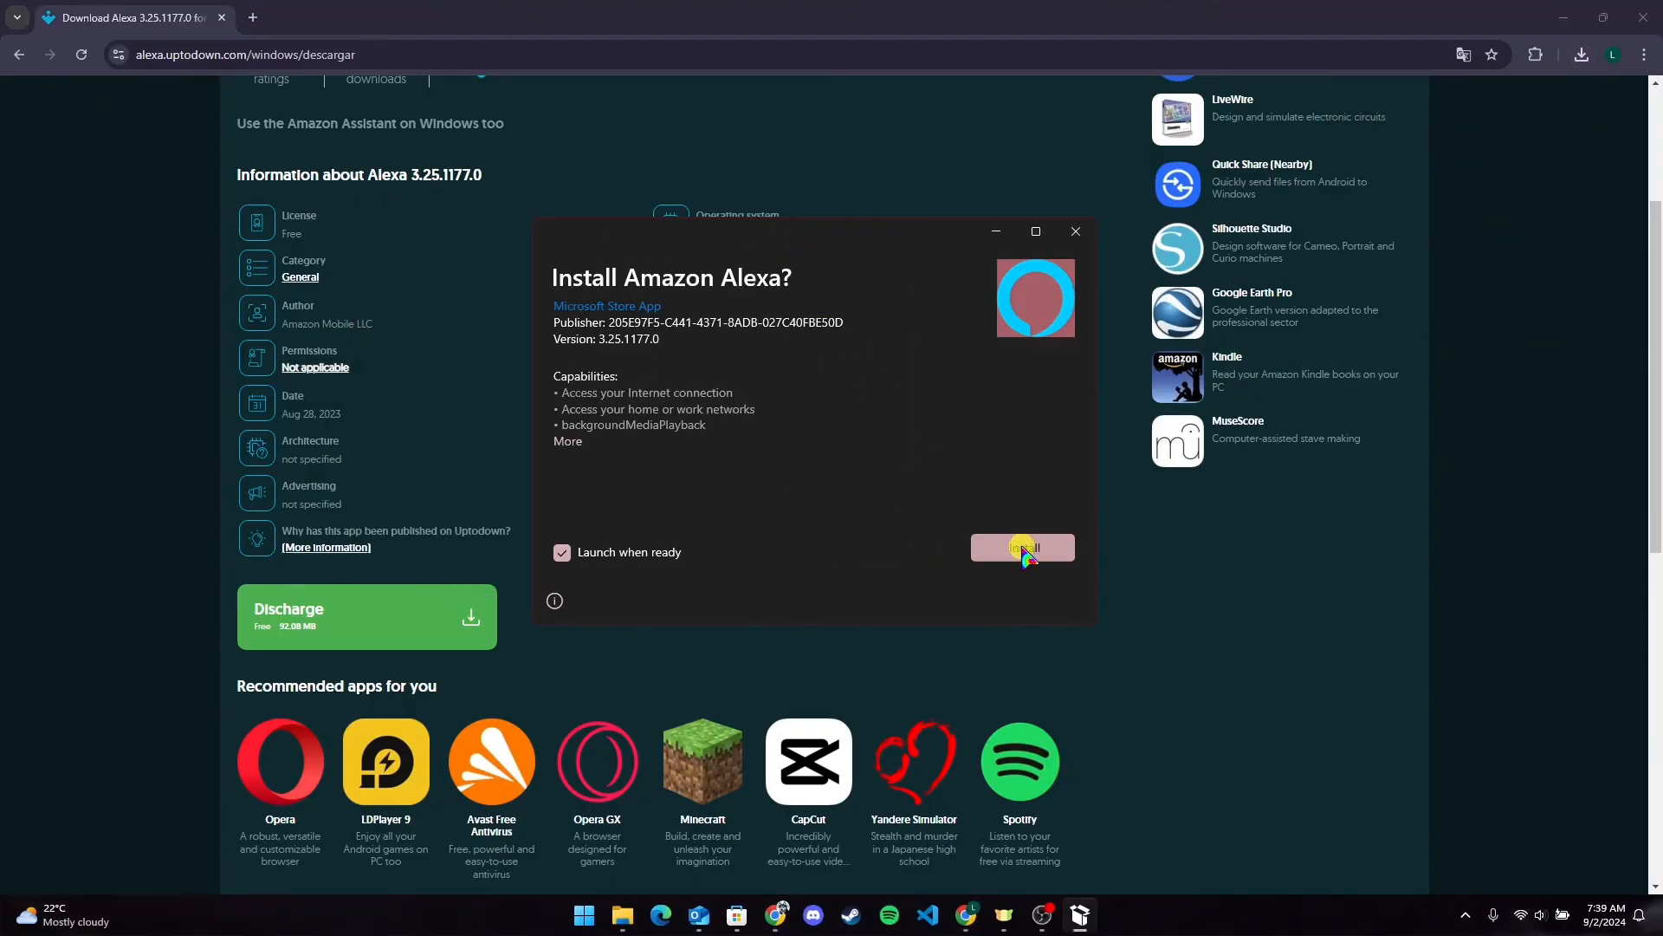
left_click(1022, 547)
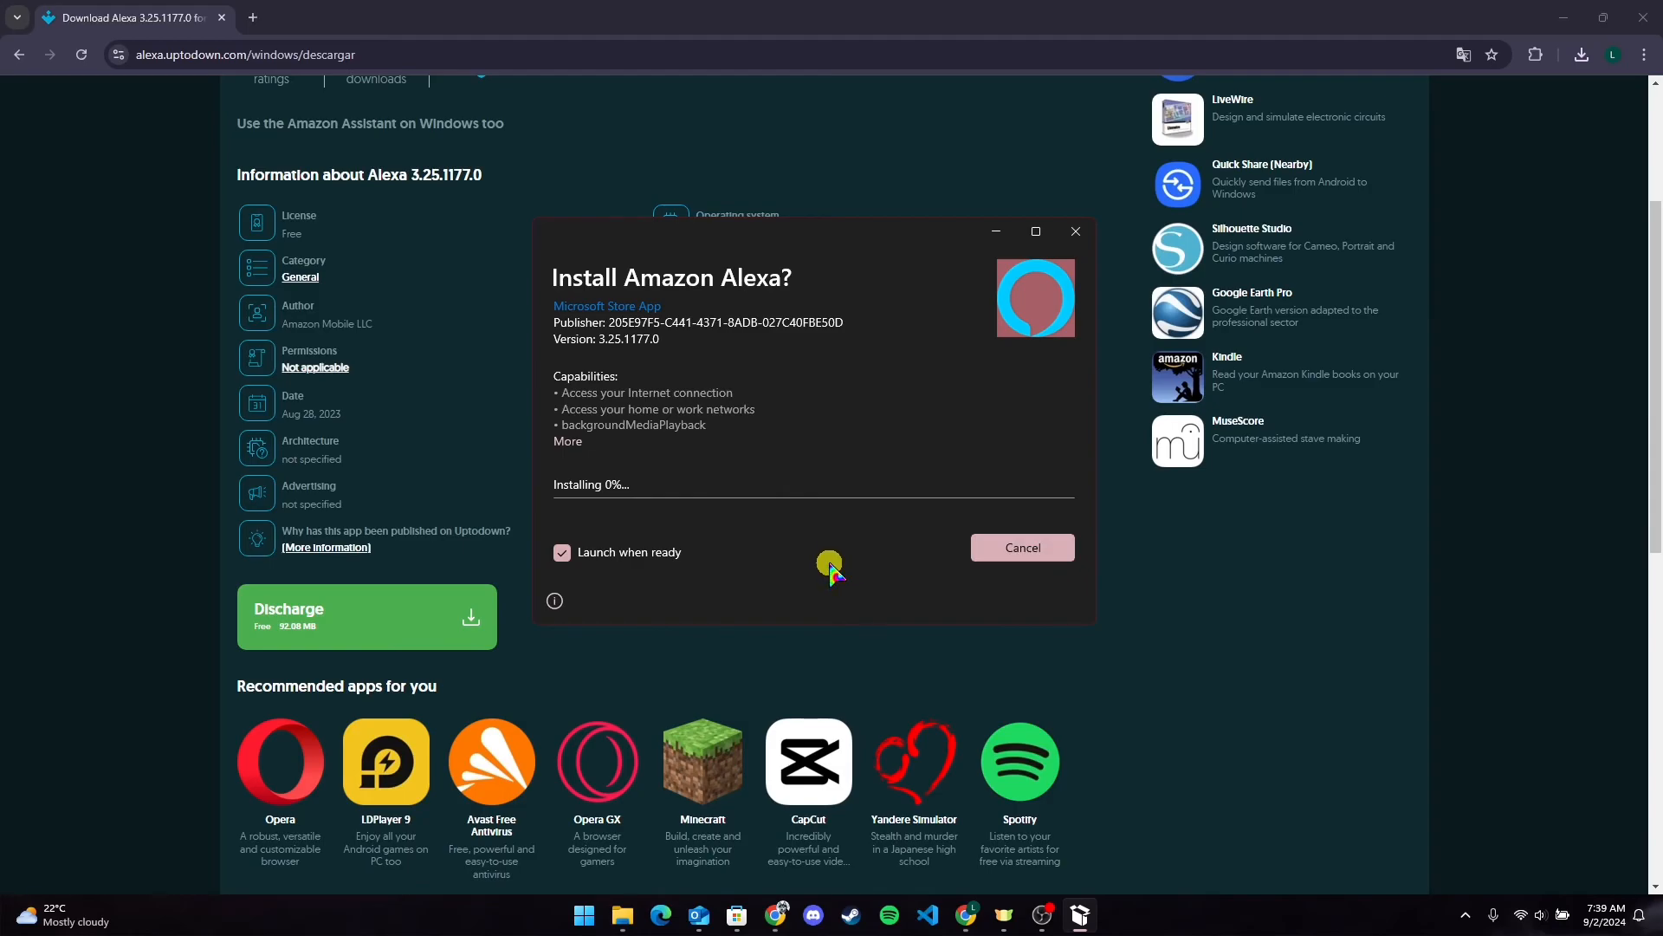